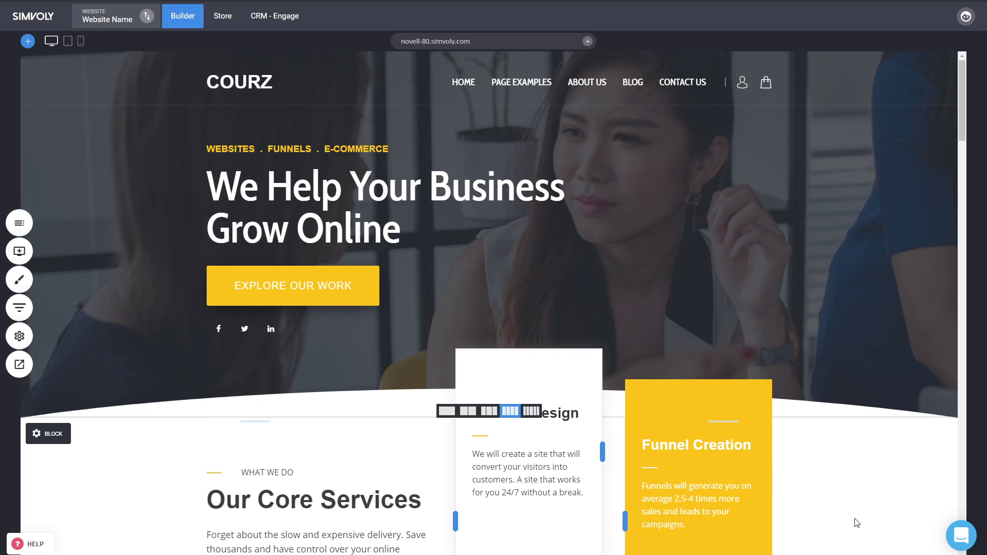
mouse_move(827, 499)
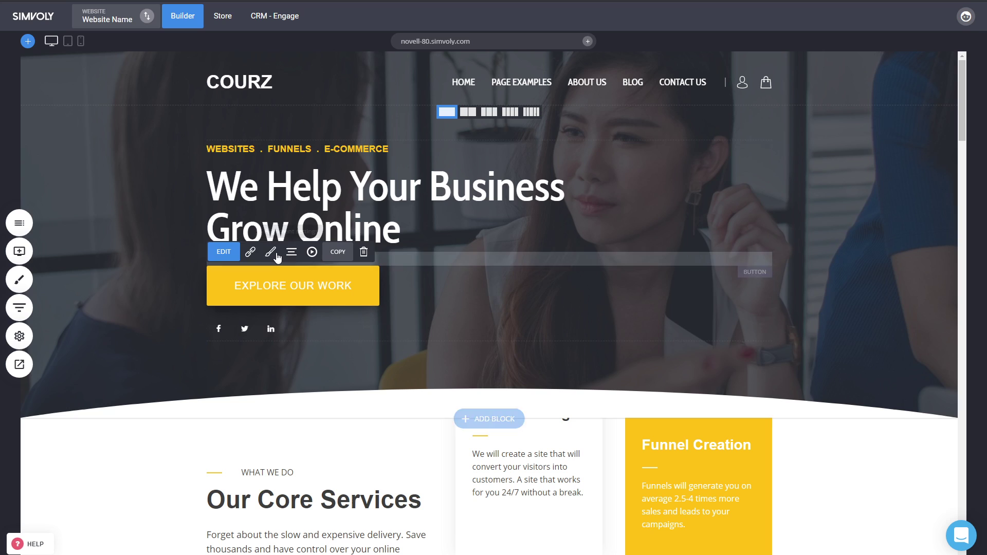
- Turn on Add Gradient in the Explore Our Work button's styling for a teal-to-yellow fill
left_click(272, 252)
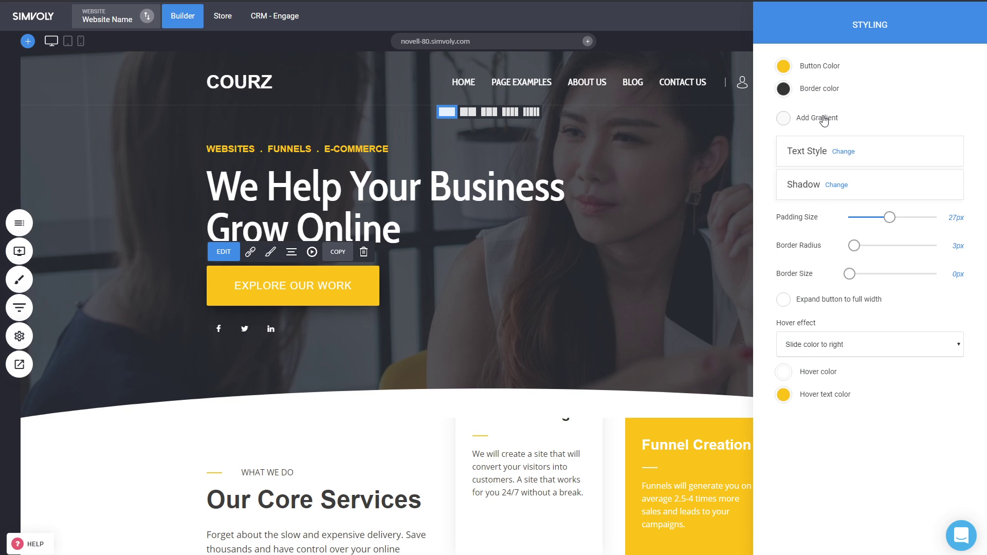
left_click(784, 119)
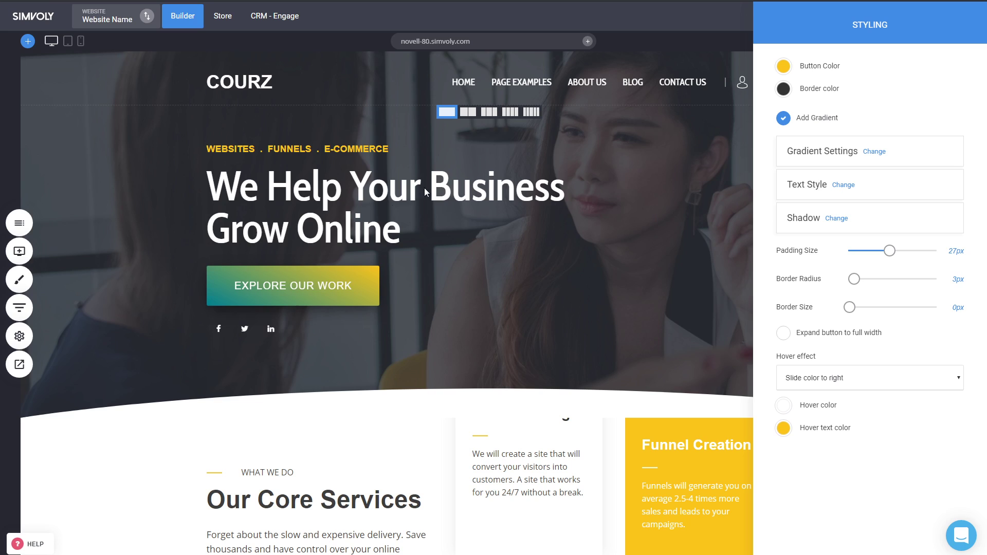
mouse_move(865, 162)
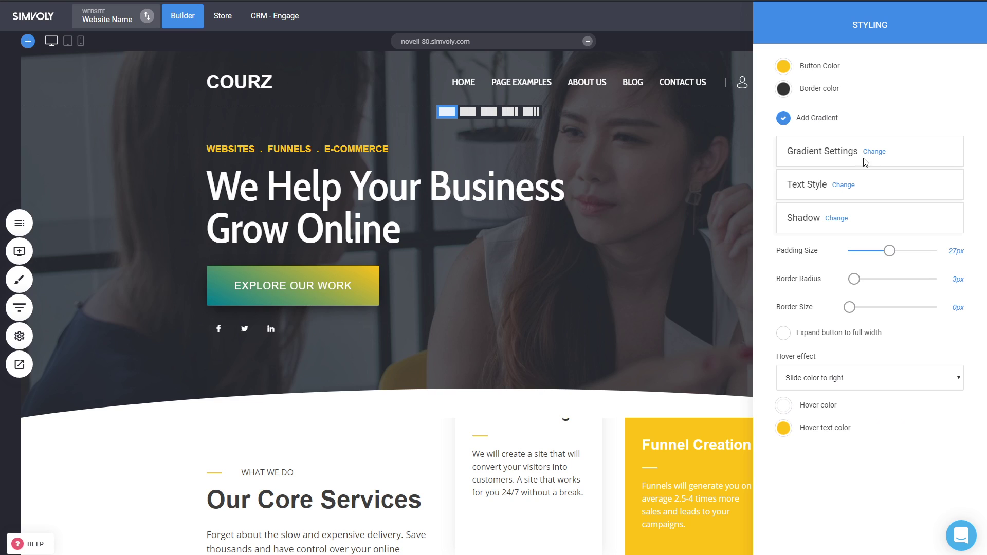
mouse_move(874, 152)
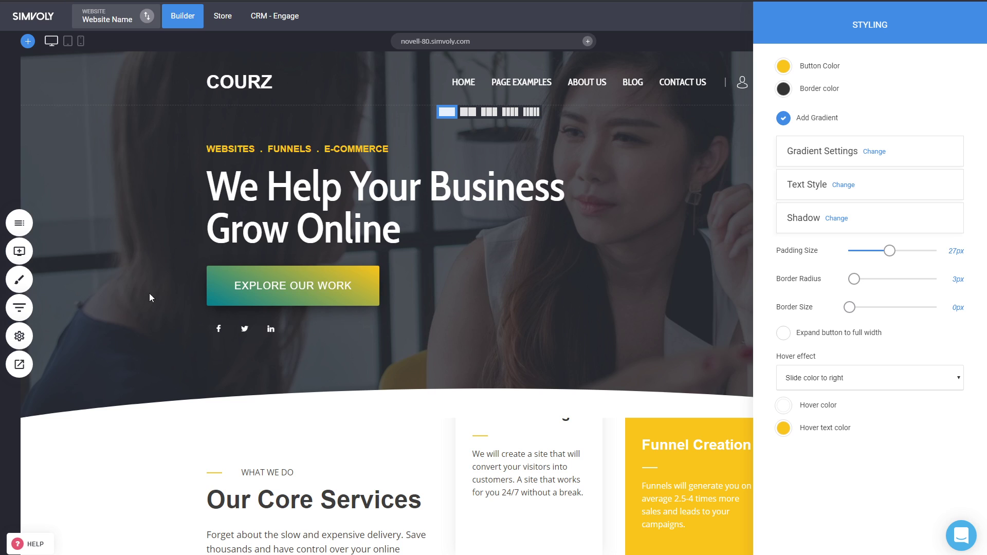
- Try a purple start colour and radial type on the button gradient, then revert to linear yellow
left_click(875, 151)
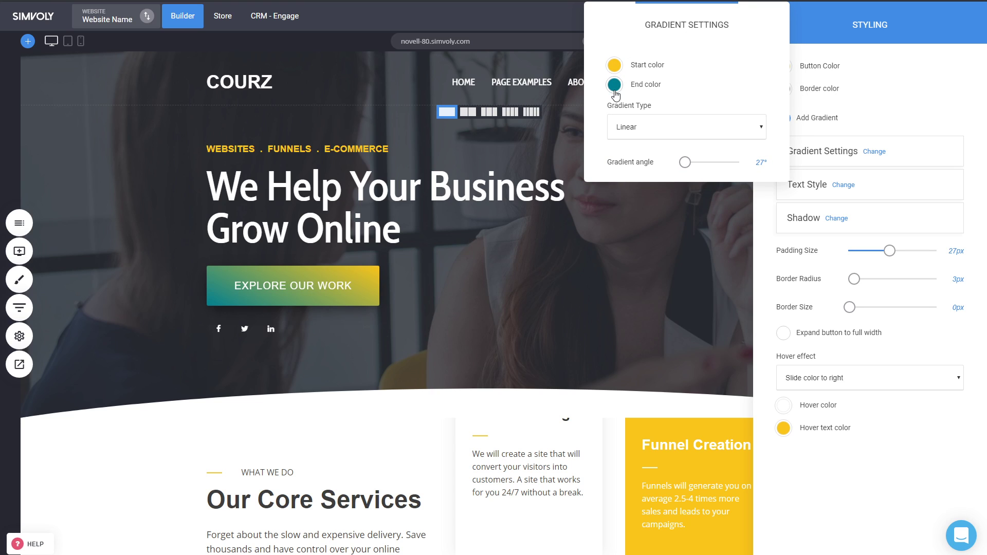
left_click(615, 65)
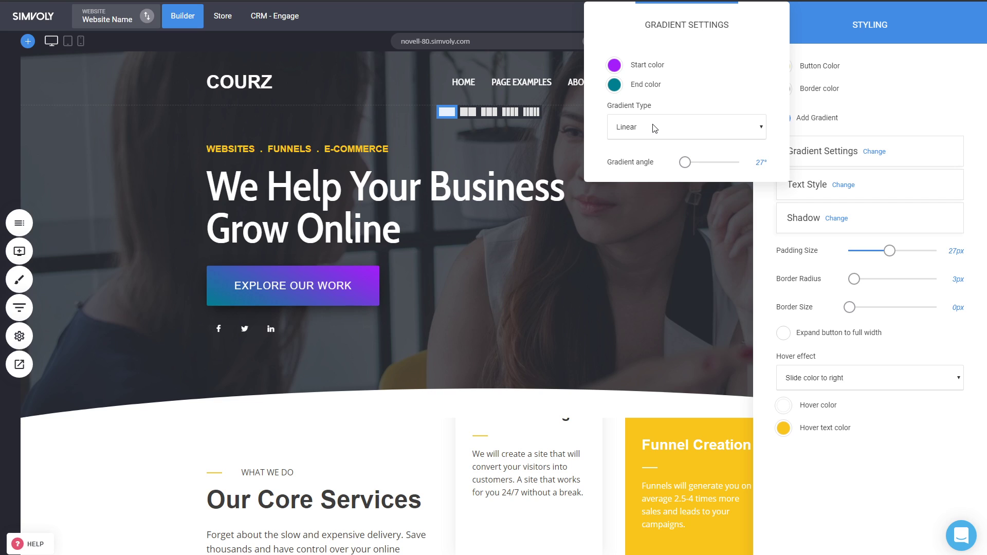
left_click(686, 126)
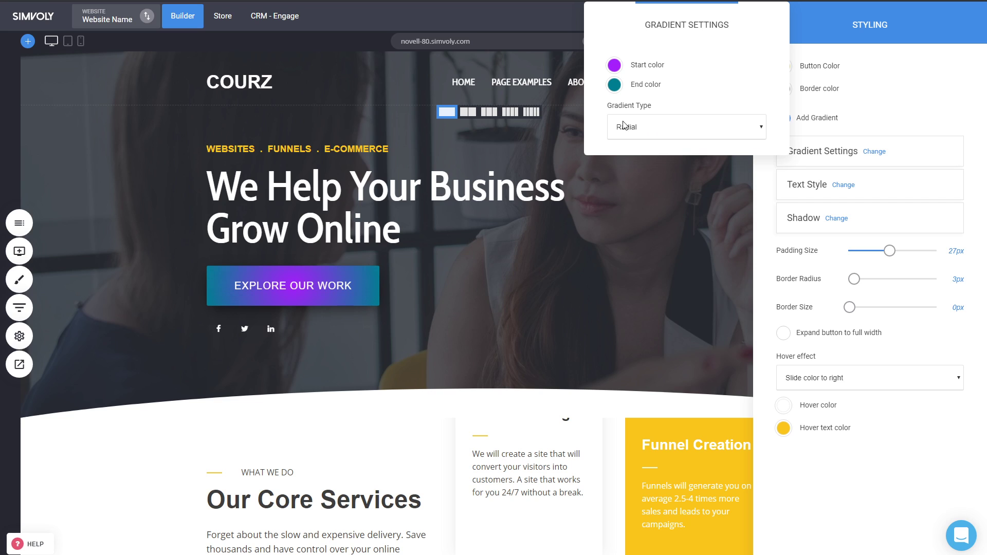
mouse_move(657, 133)
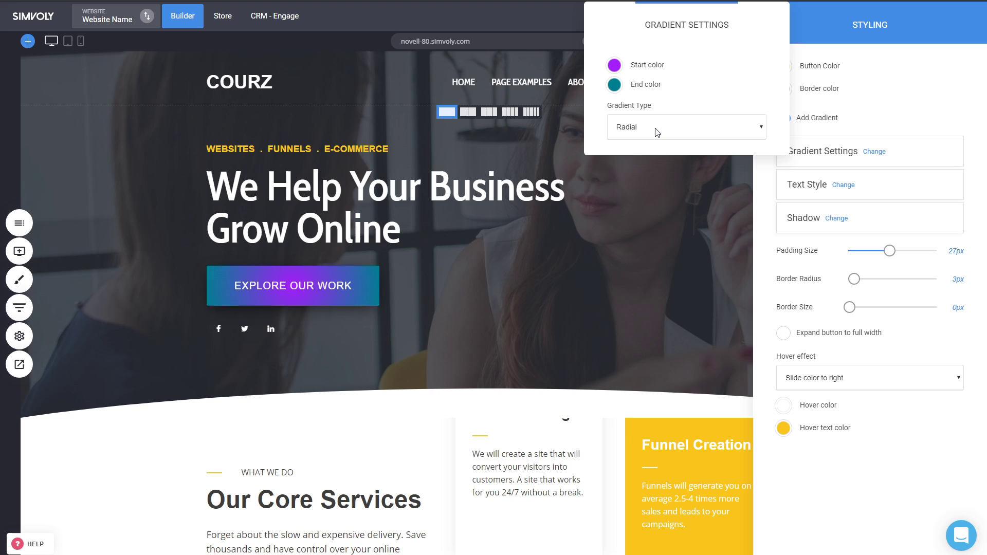
left_click(685, 126)
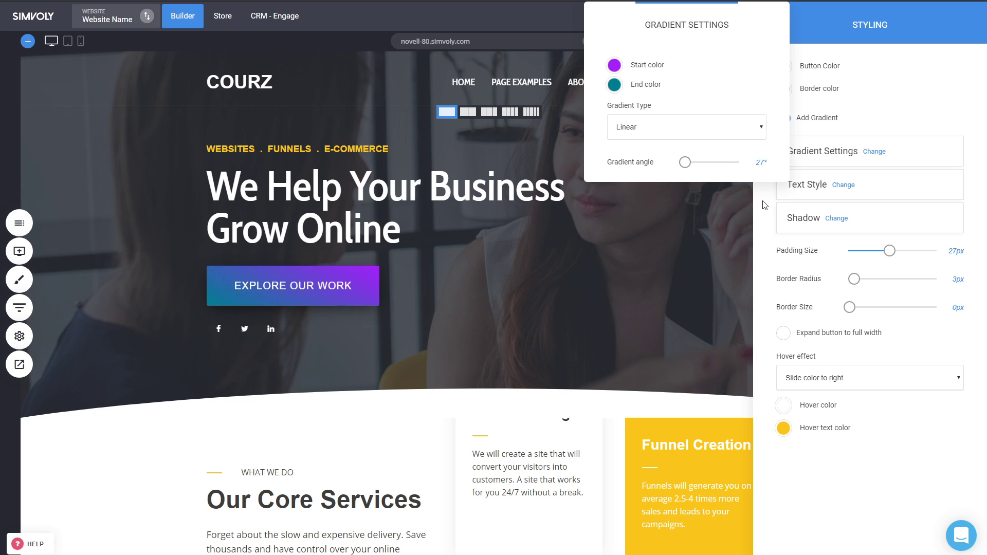
mouse_move(615, 64)
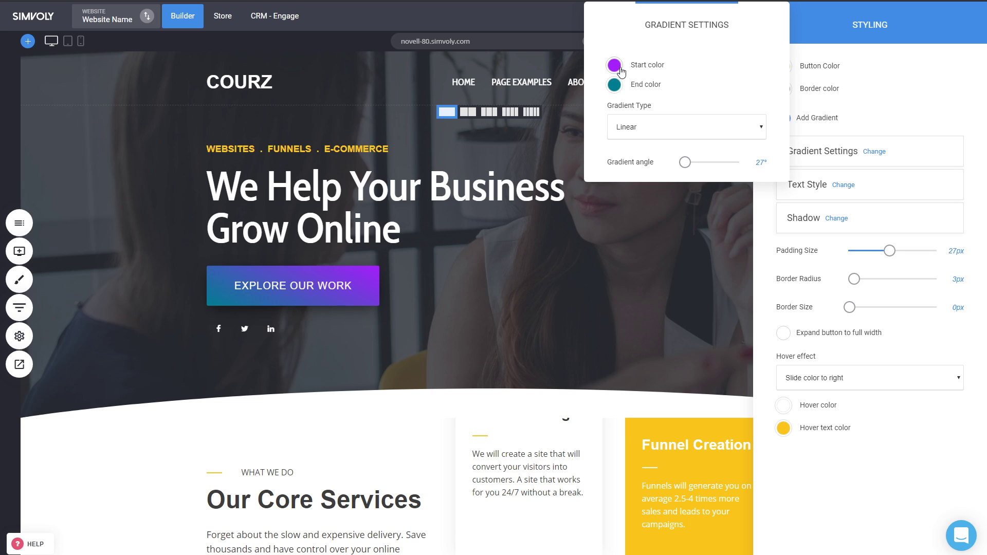
left_click(614, 64)
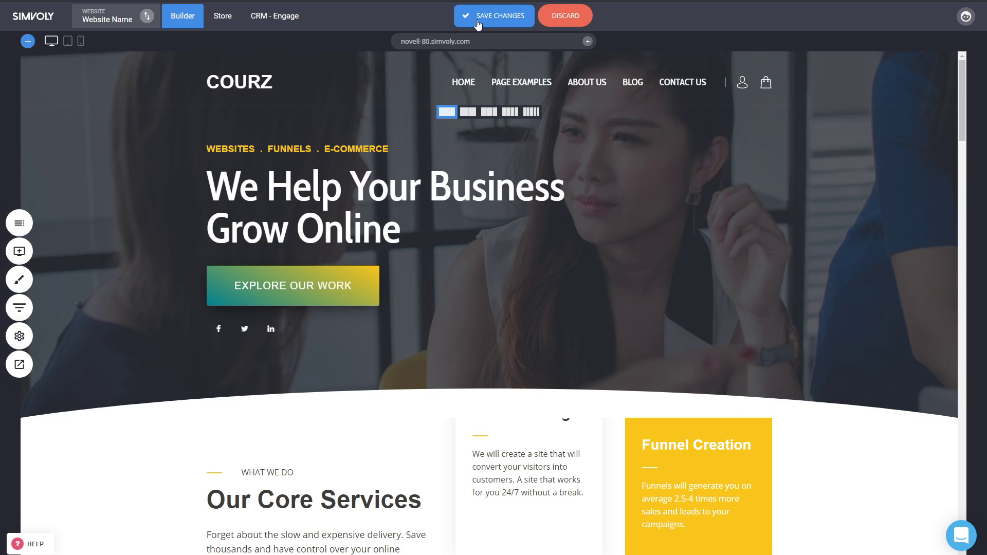
- Save the button gradient changes and open the hero block's Edit Container Settings
left_click(494, 15)
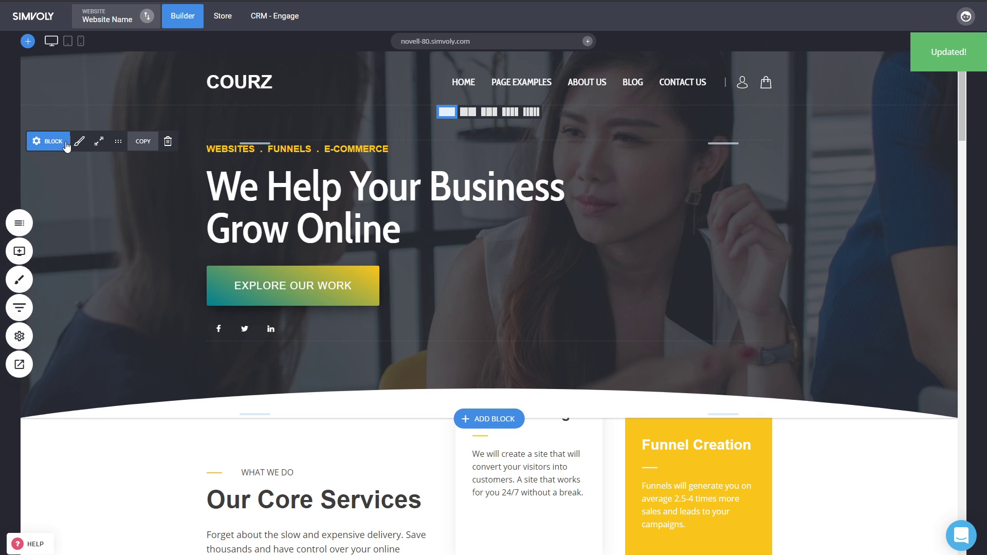
left_click(47, 141)
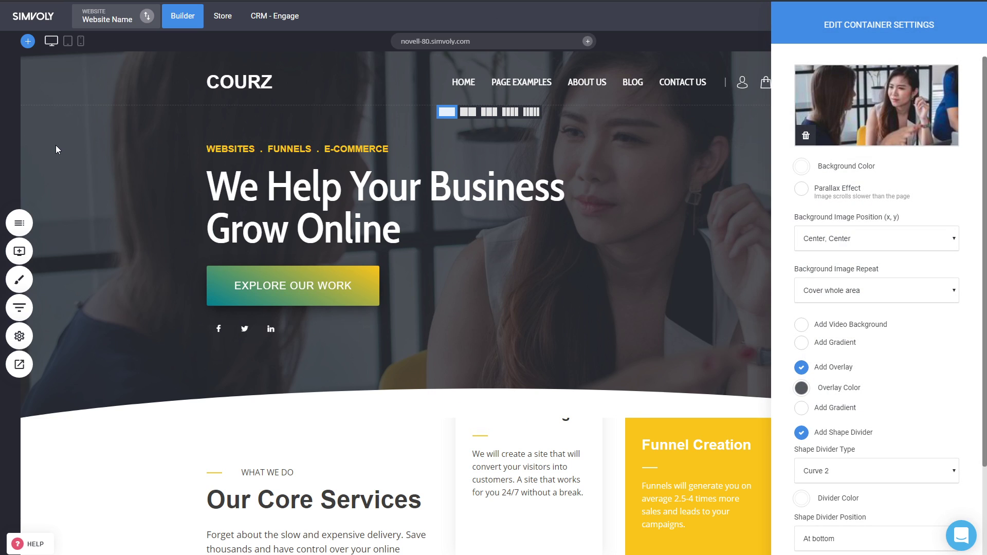
mouse_move(858, 342)
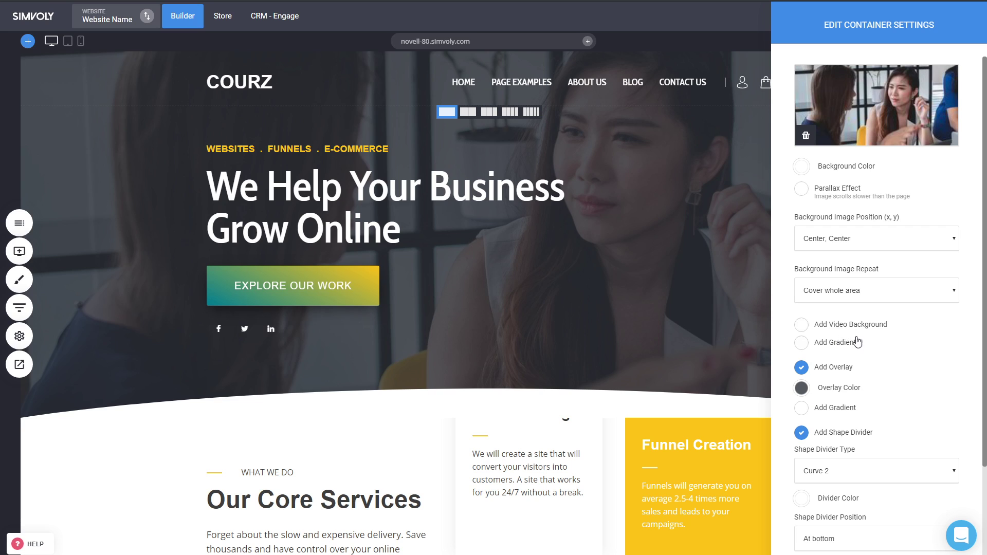
mouse_move(346, 94)
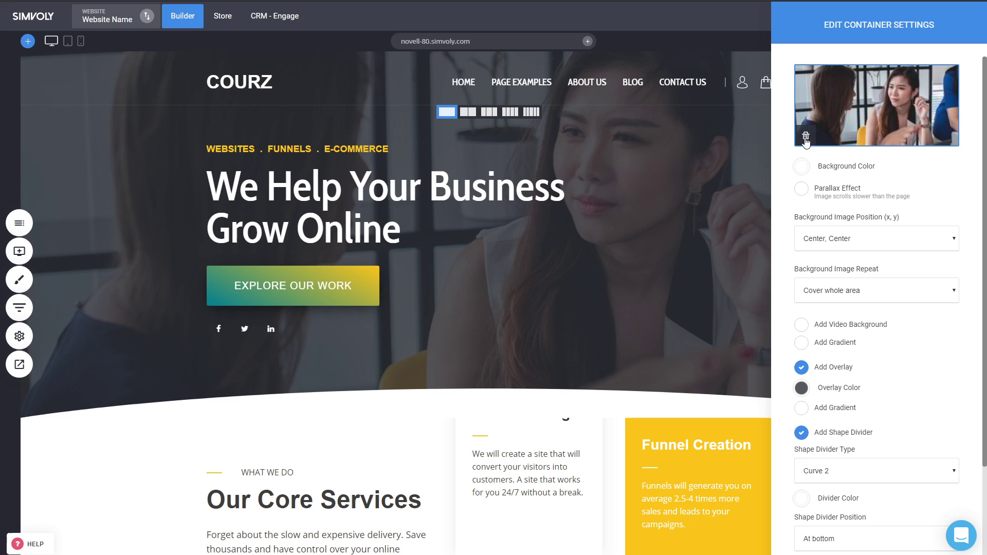
mouse_move(516, 216)
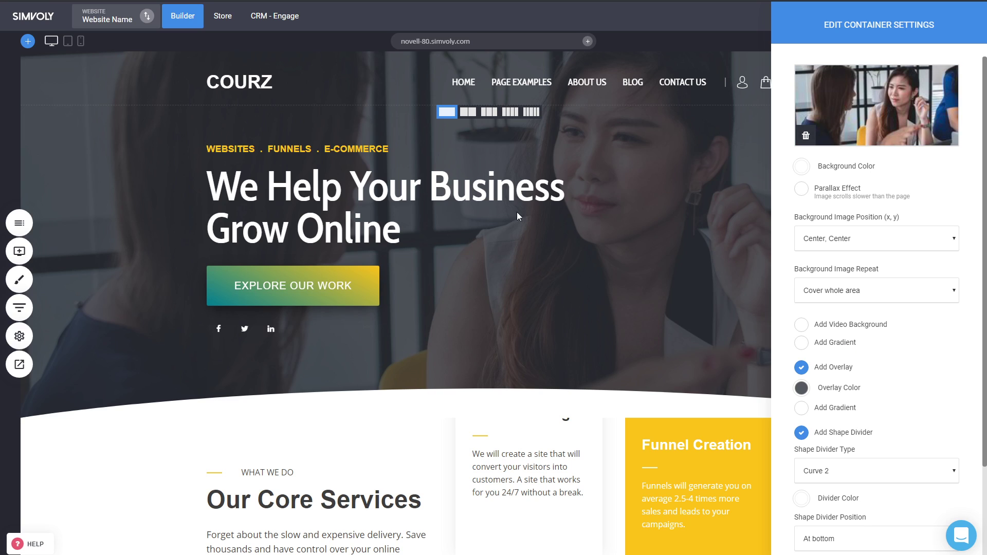
mouse_move(834, 391)
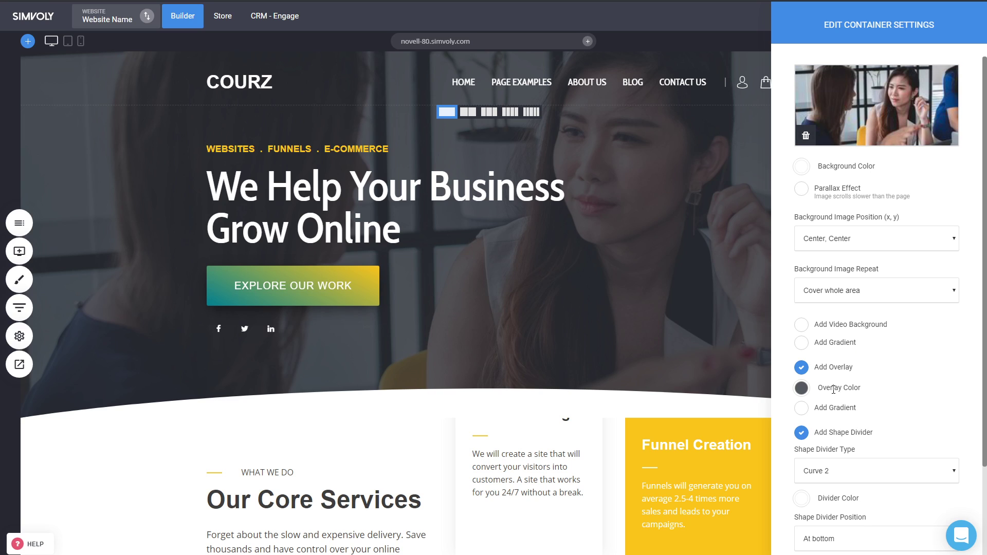
mouse_move(804, 413)
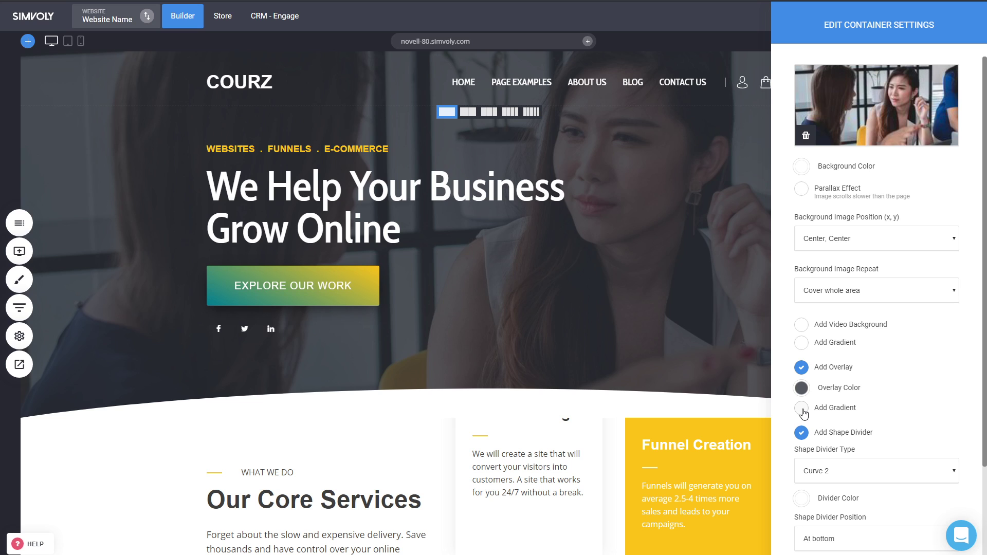
- Toggle the hero block's overlay off and back on to apply the gradient overlay
left_click(802, 367)
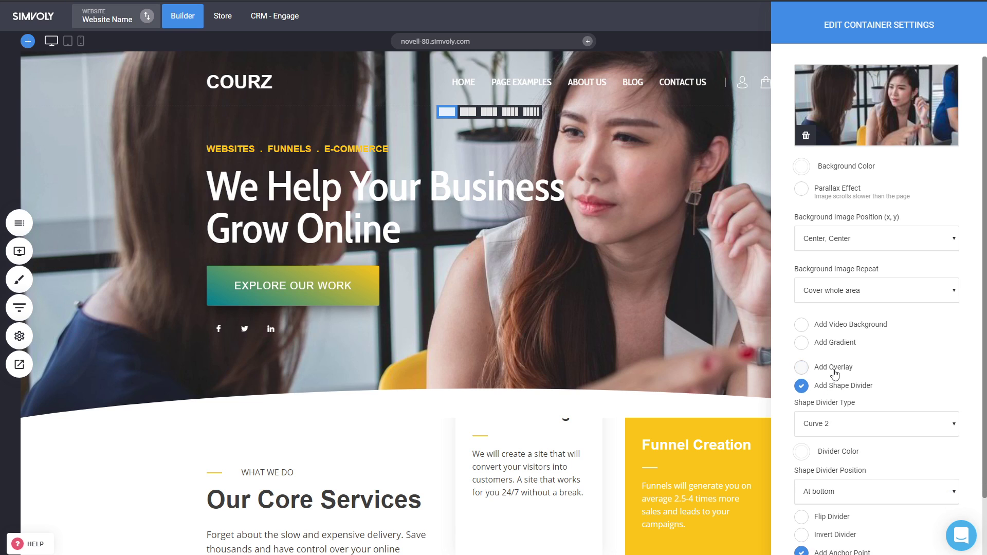
left_click(802, 367)
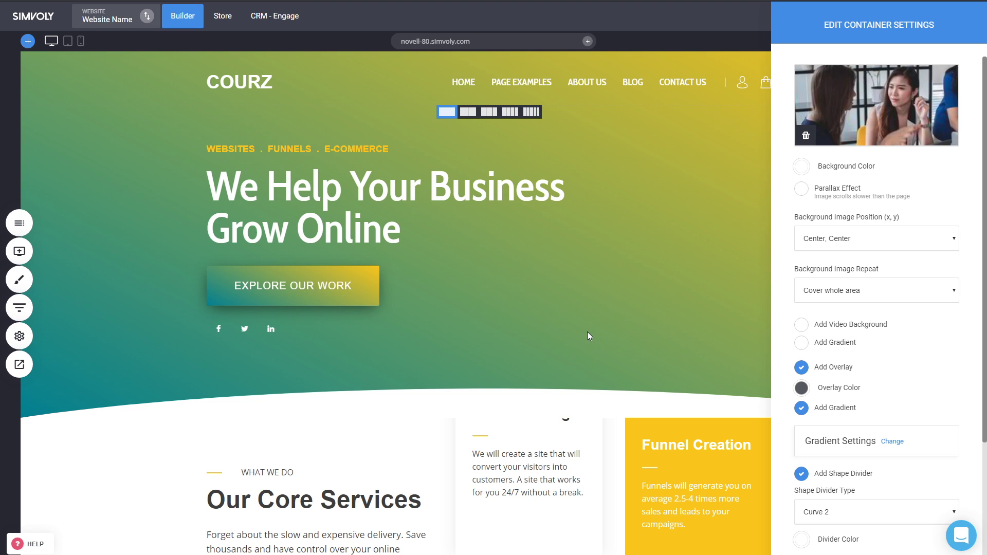
mouse_move(420, 235)
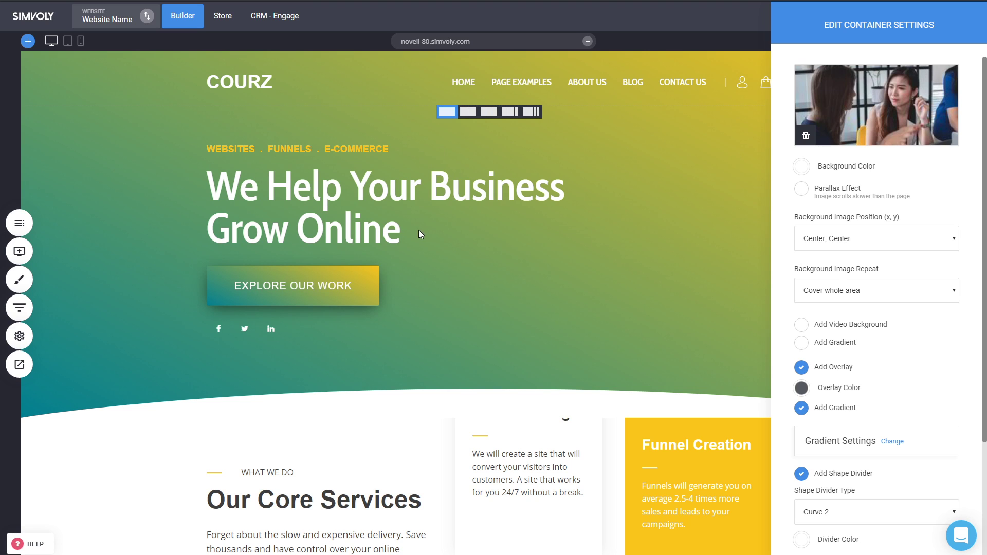
mouse_move(645, 236)
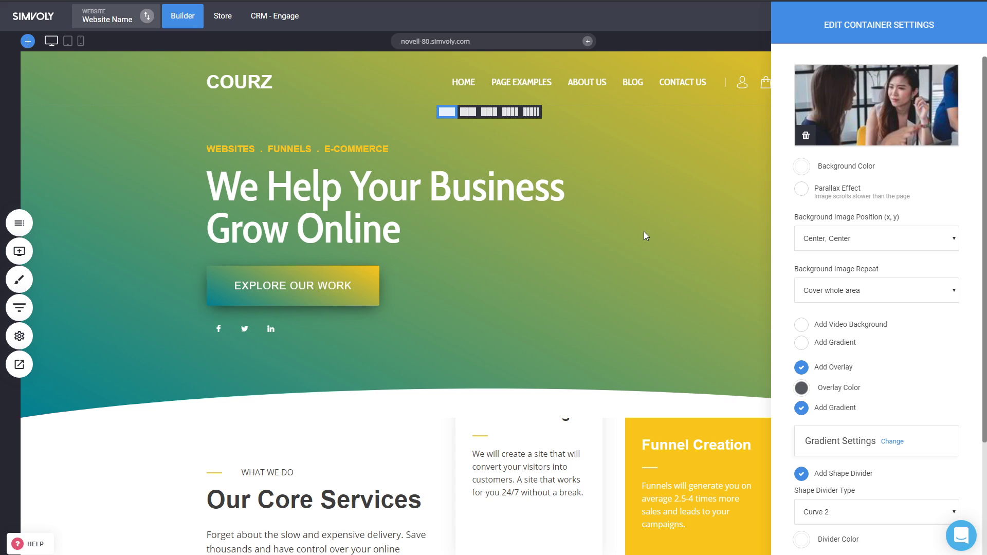
mouse_move(817, 410)
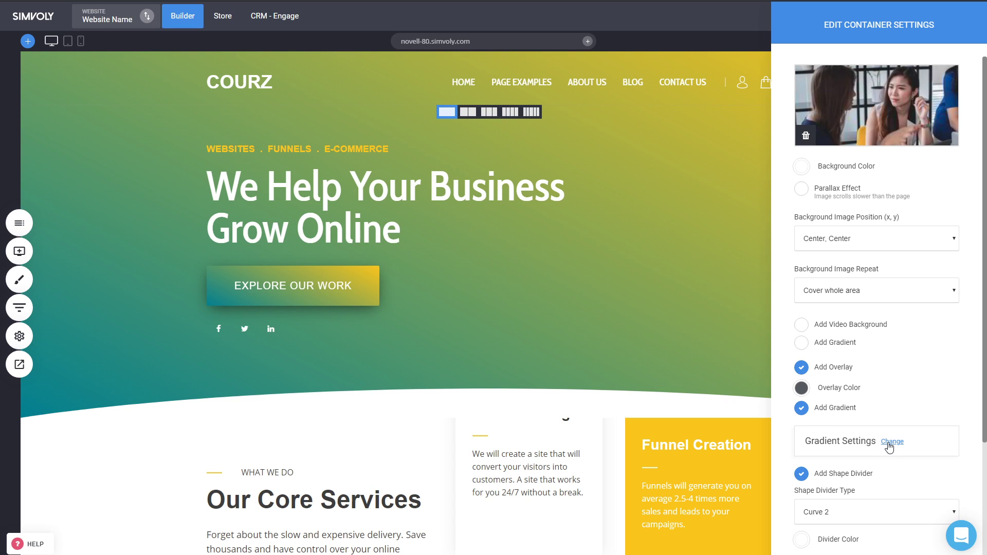
- Lower the opacity of the overlay gradient's start and end colours to about 0.8
left_click(892, 442)
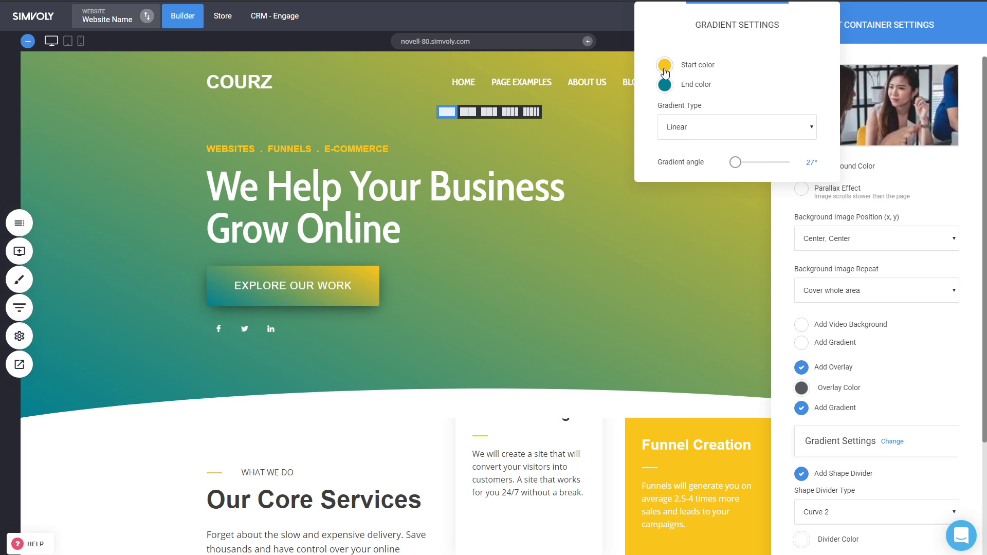
left_click(664, 64)
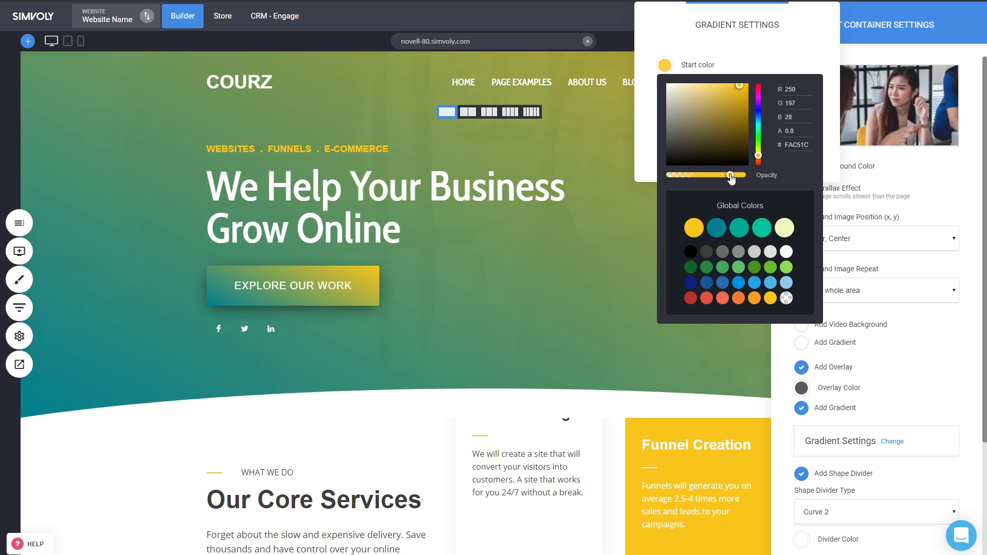
left_click(664, 84)
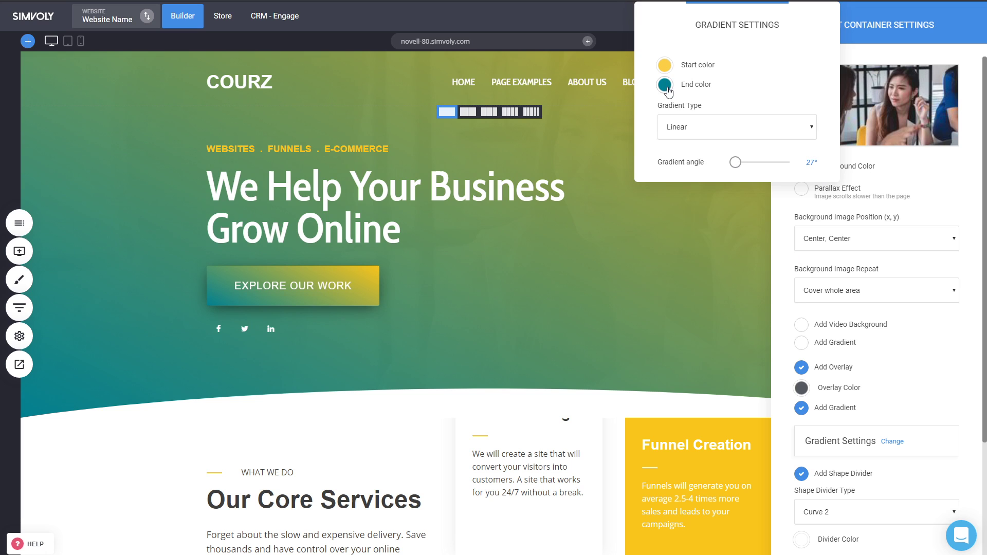
left_click(665, 85)
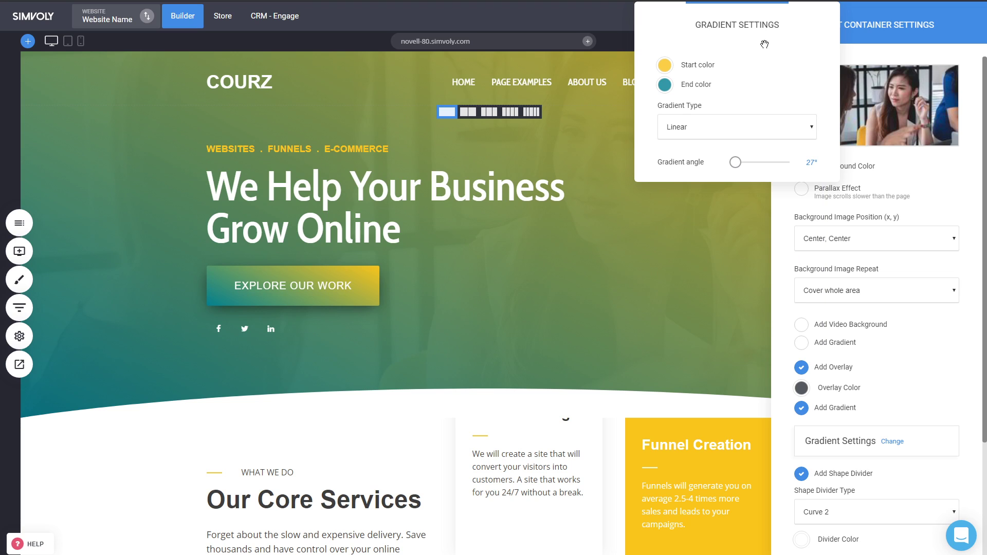
mouse_move(522, 221)
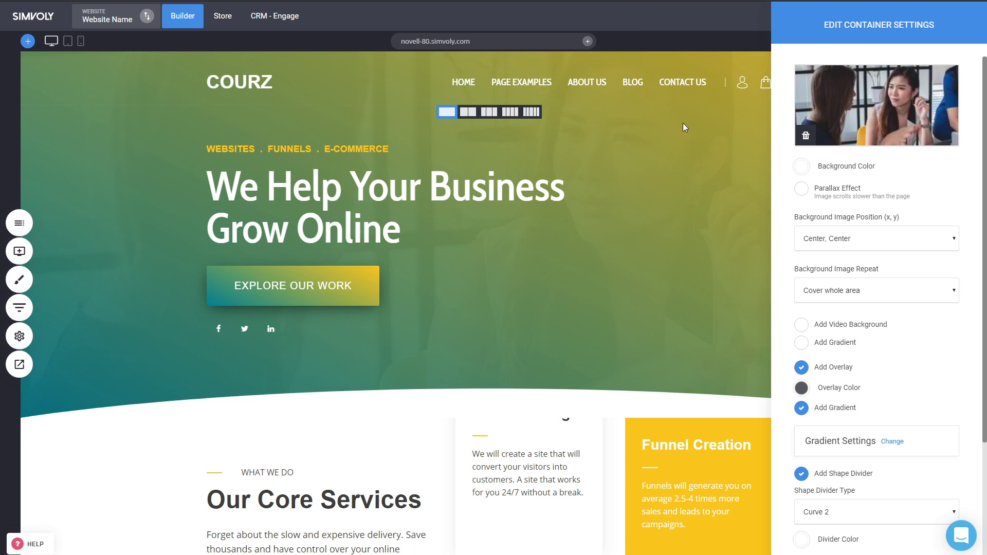
mouse_move(600, 256)
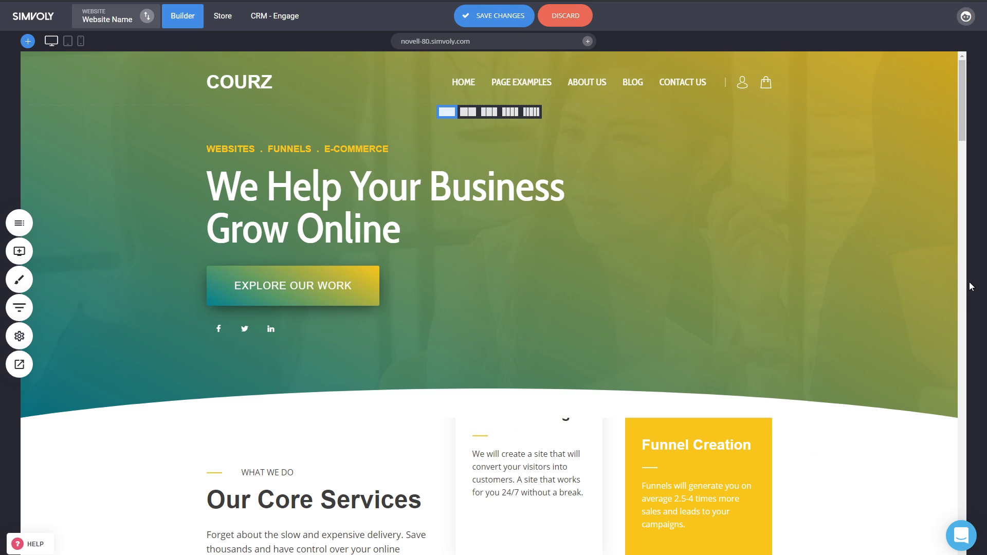
- Save the hero overlay, give the Funnel Creation column a gradient background, and save again
left_click(493, 16)
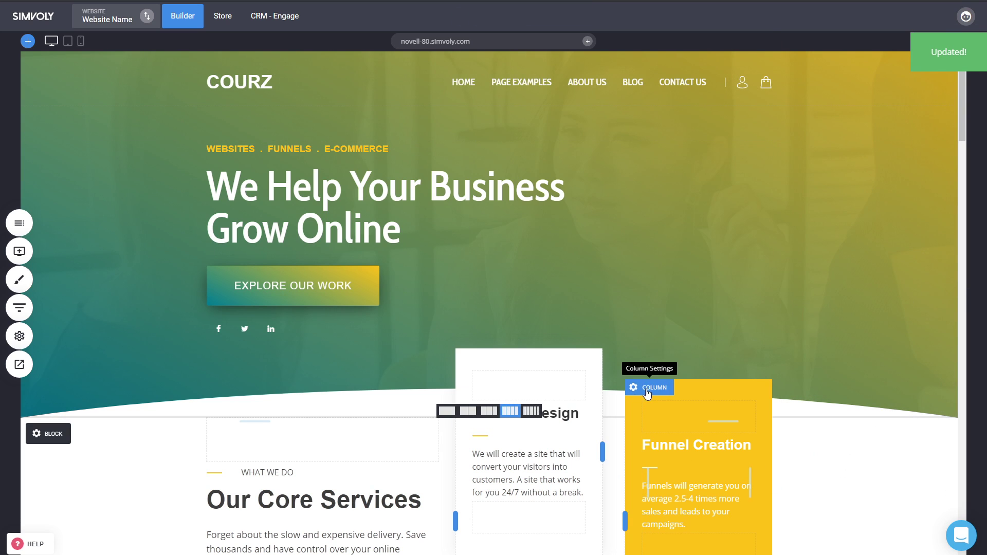
left_click(649, 387)
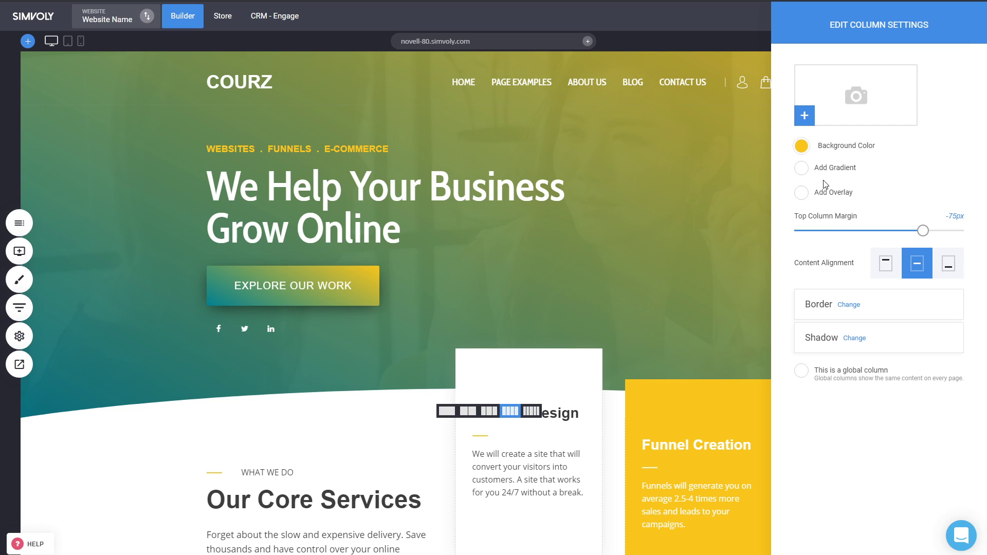
left_click(801, 167)
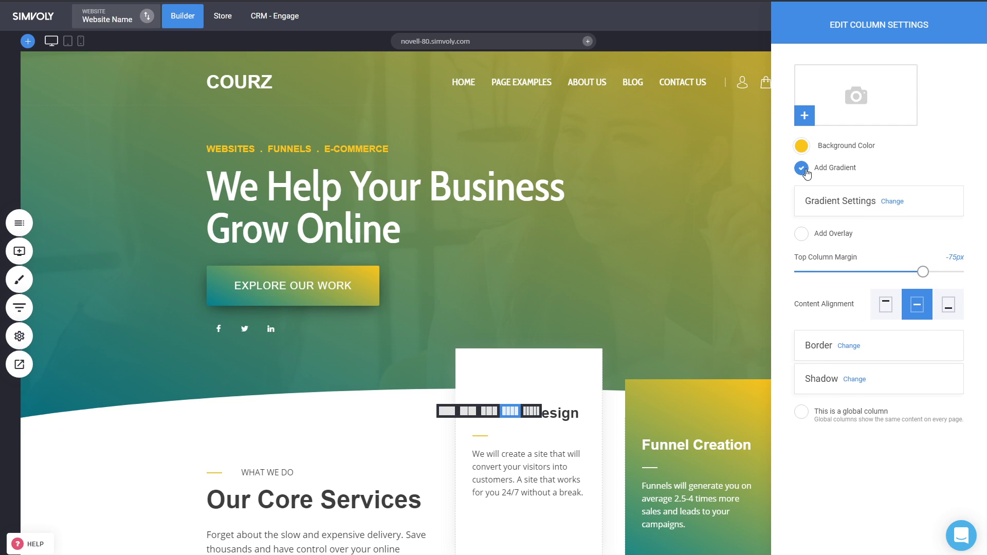
left_click(801, 167)
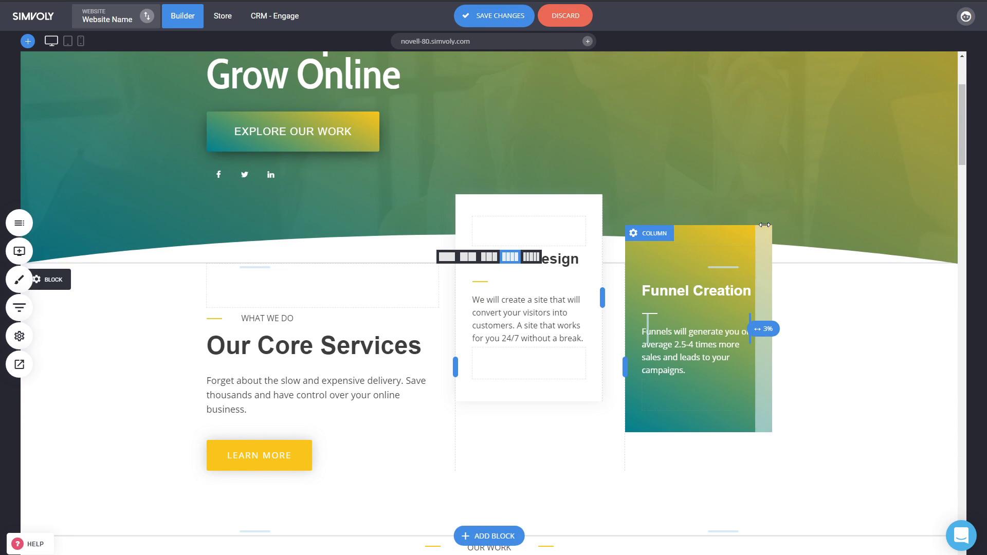
scroll("up", 3)
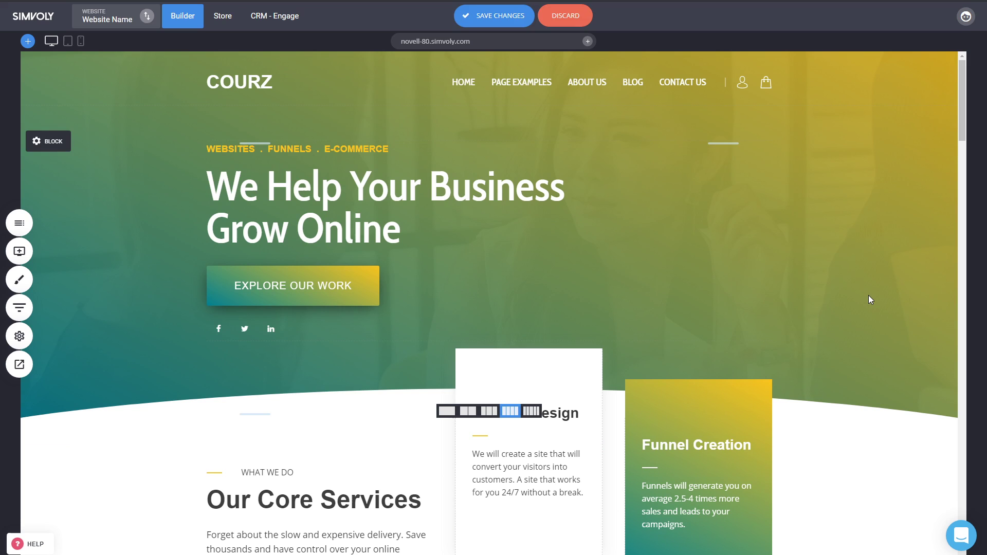
left_click(494, 16)
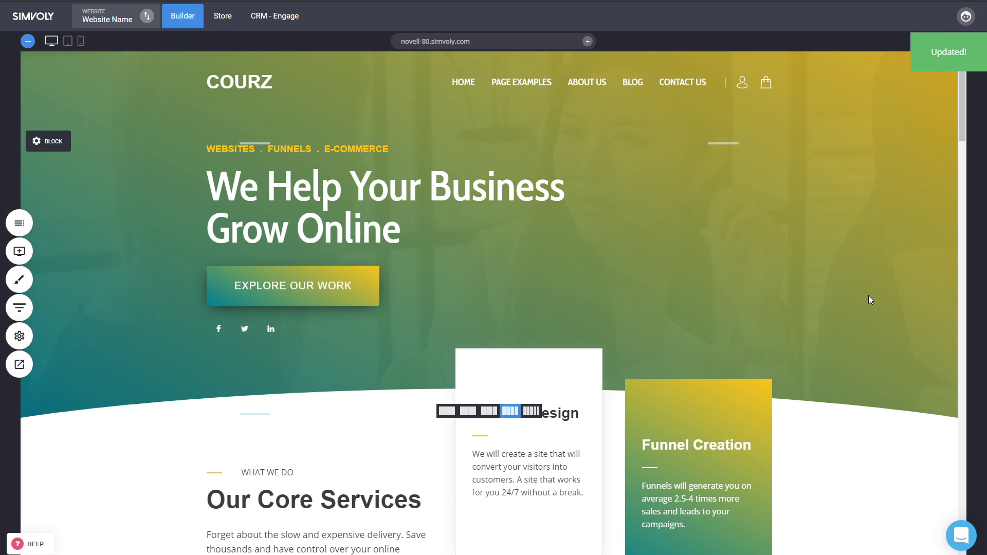
left_click(231, 149)
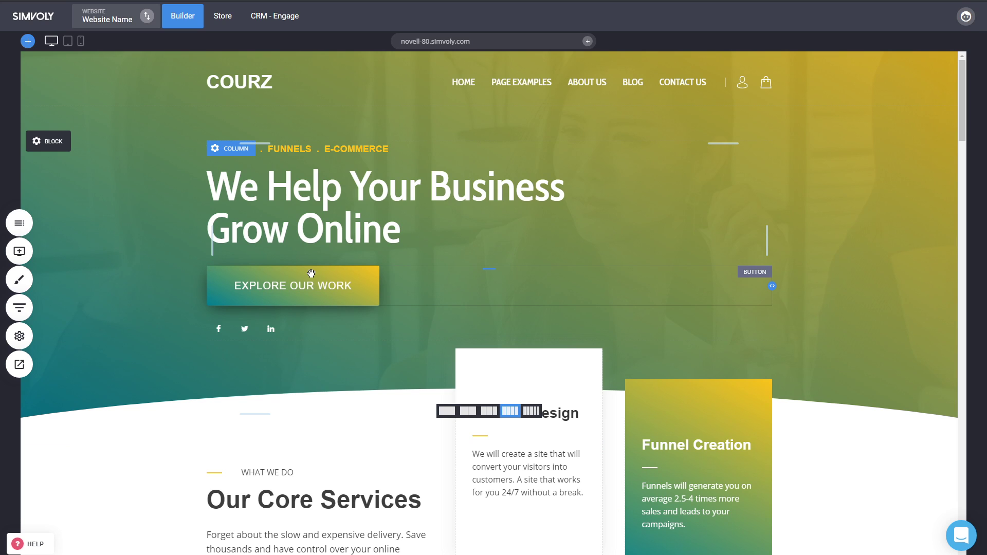
mouse_move(302, 274)
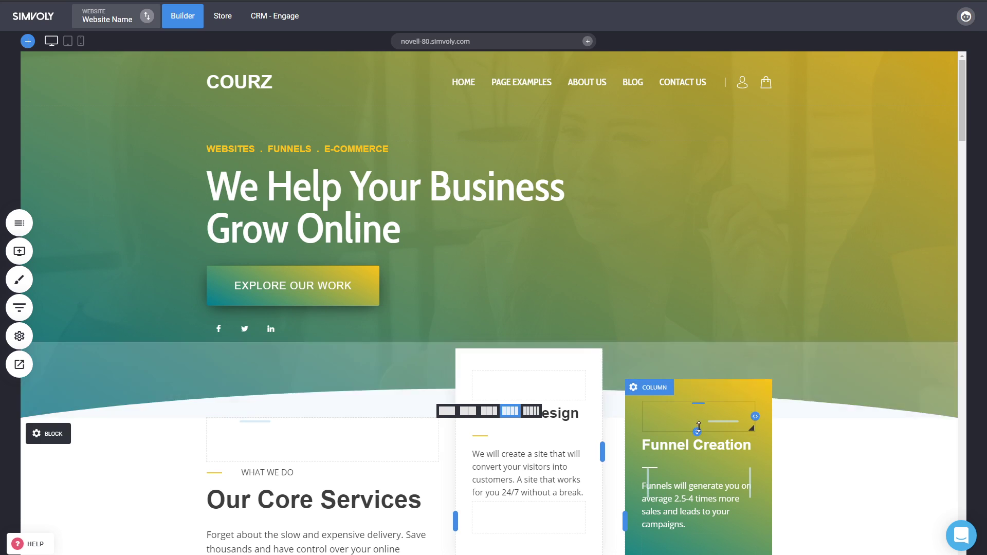
mouse_move(849, 464)
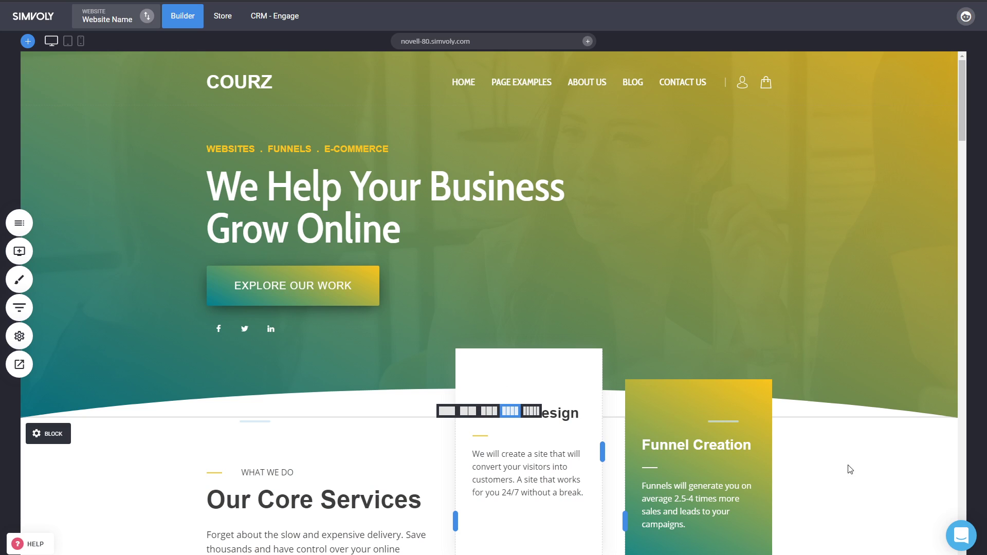
scroll("down", 3)
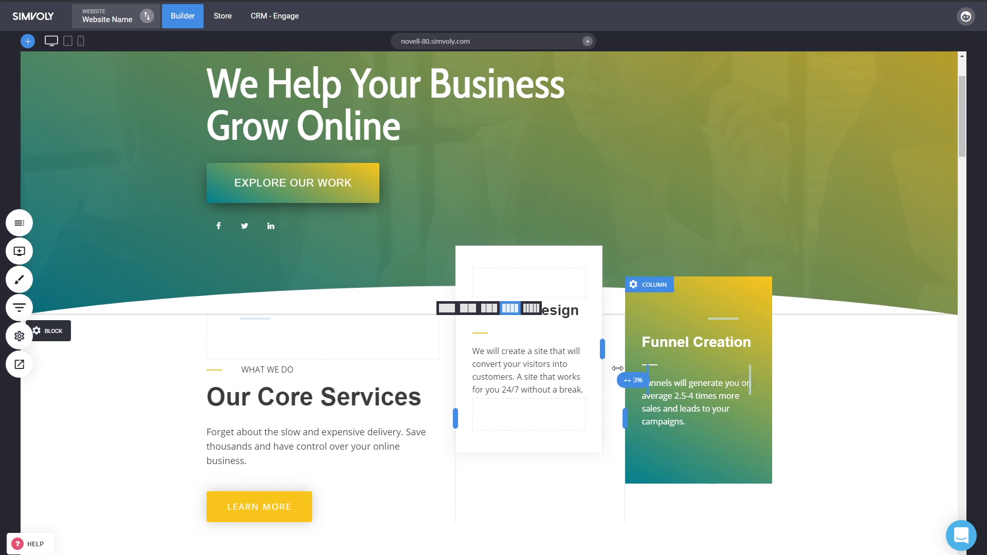
scroll("up", 3)
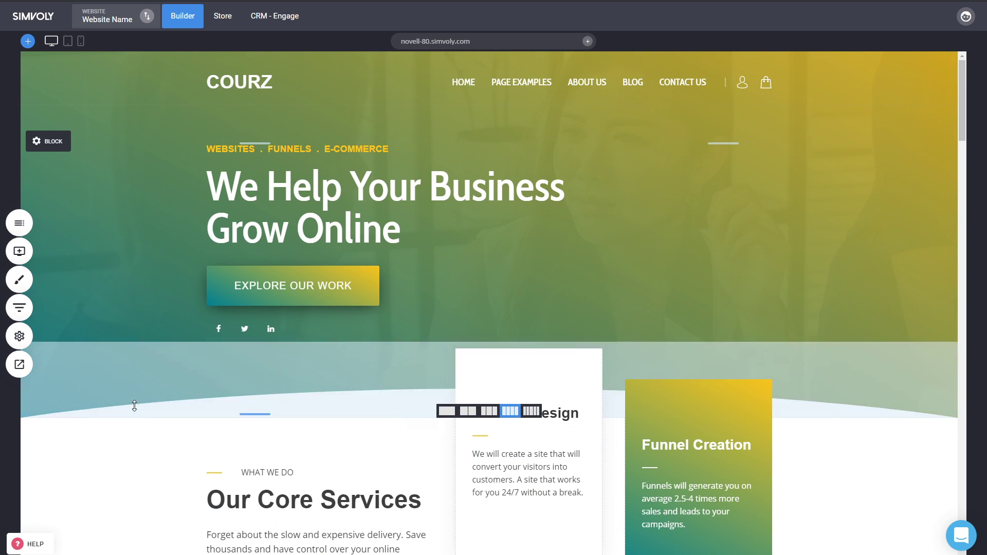
mouse_move(889, 398)
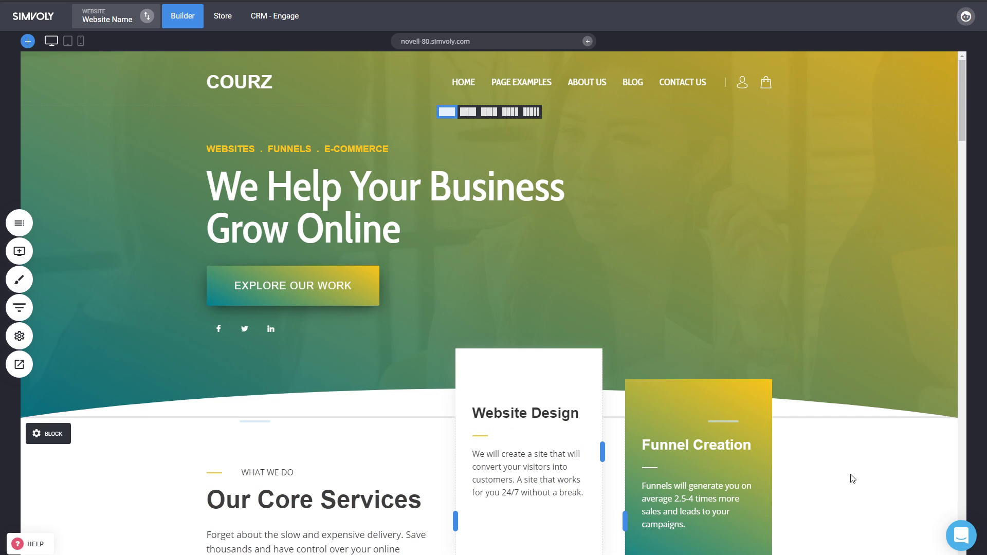
scroll("down", 3)
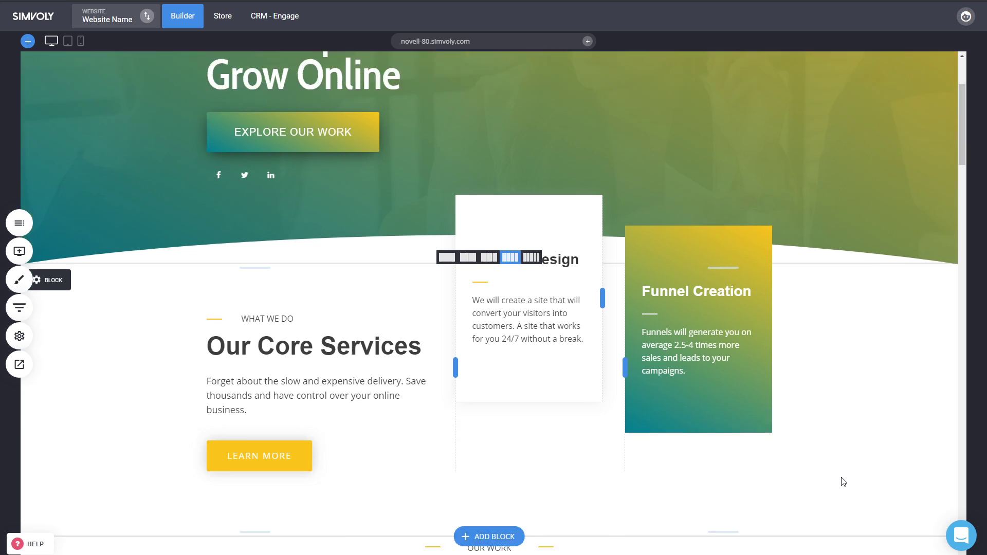
scroll("down", 3)
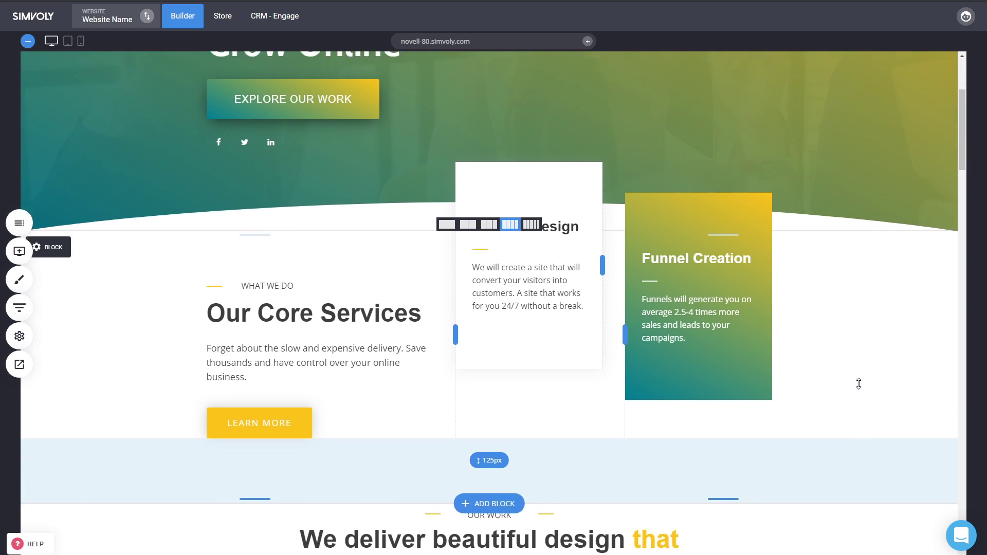
scroll("up", 3)
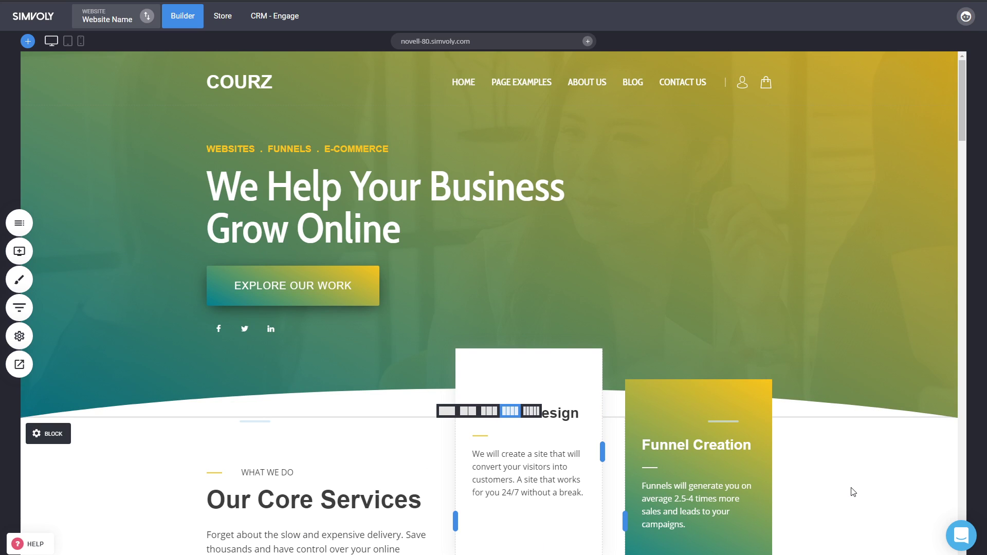